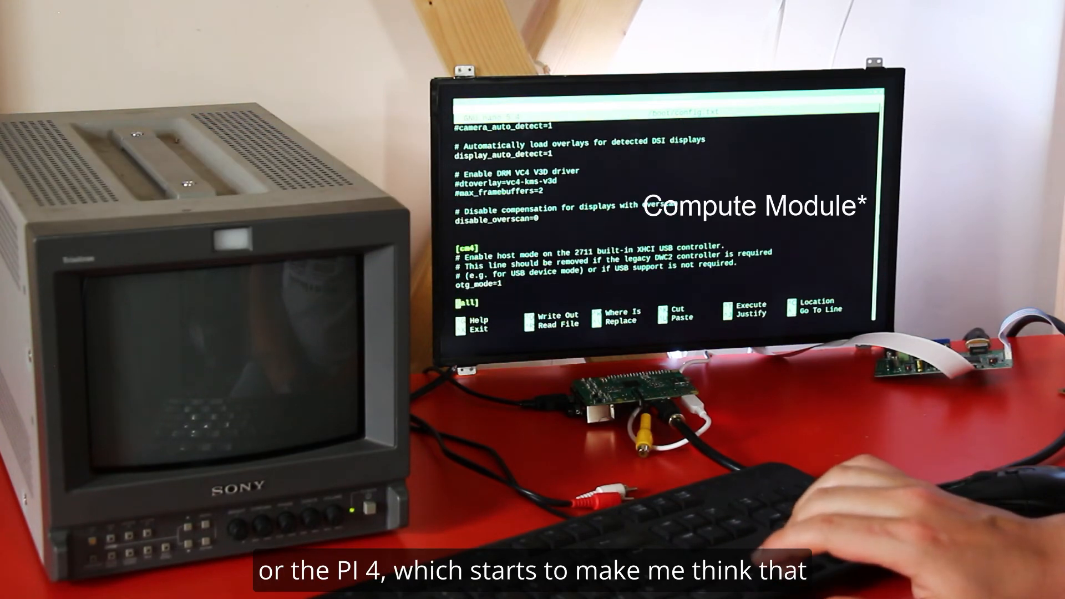
Finish reviewing config.txt and exit nano (Ctrl+X) to the shell prompt.
{"action": "scroll", "scroll_direction": "down", "scroll_amount": 3}
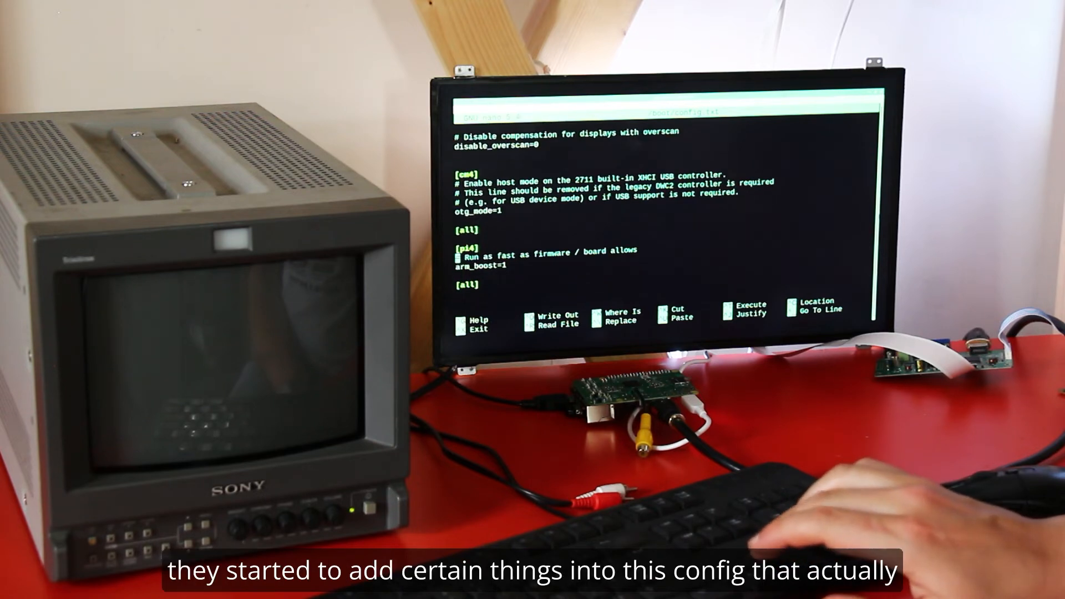
{"action": "scroll", "scroll_direction": "up", "scroll_amount": 3}
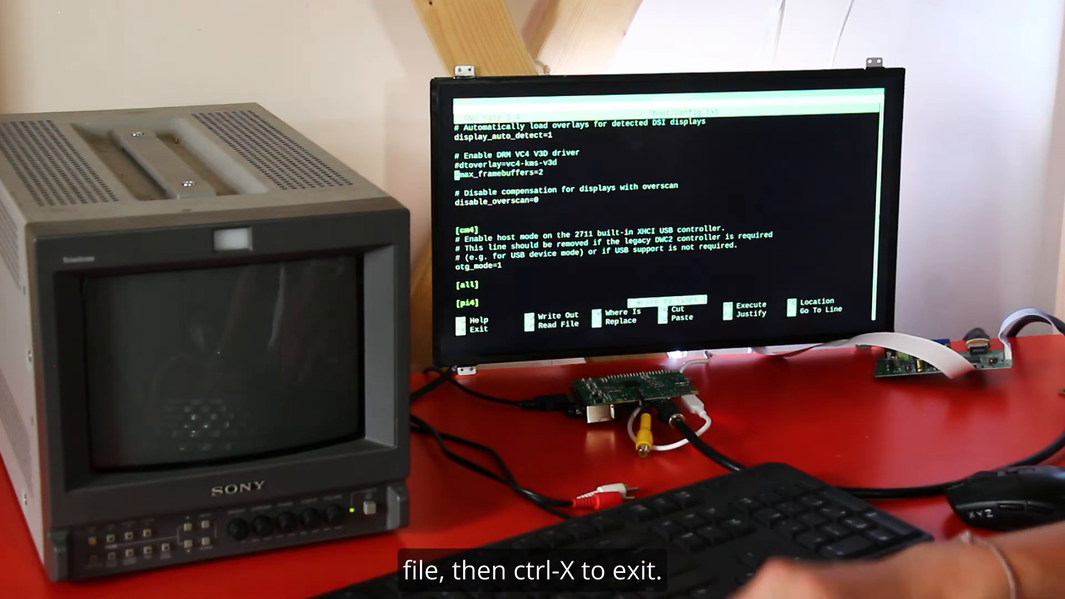
{"action": "key", "text": "ctrl+x"}
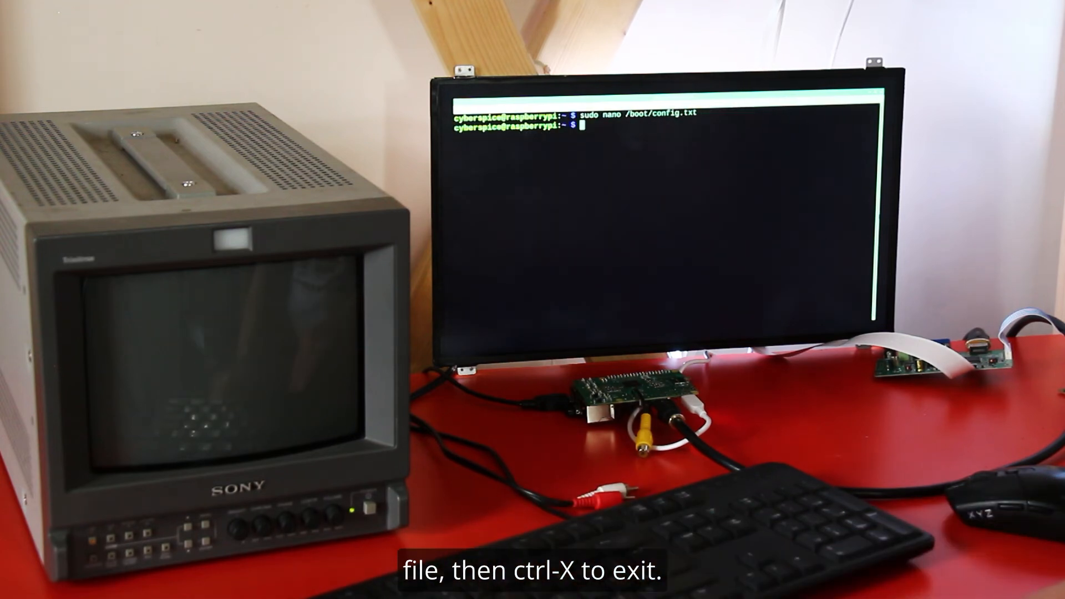